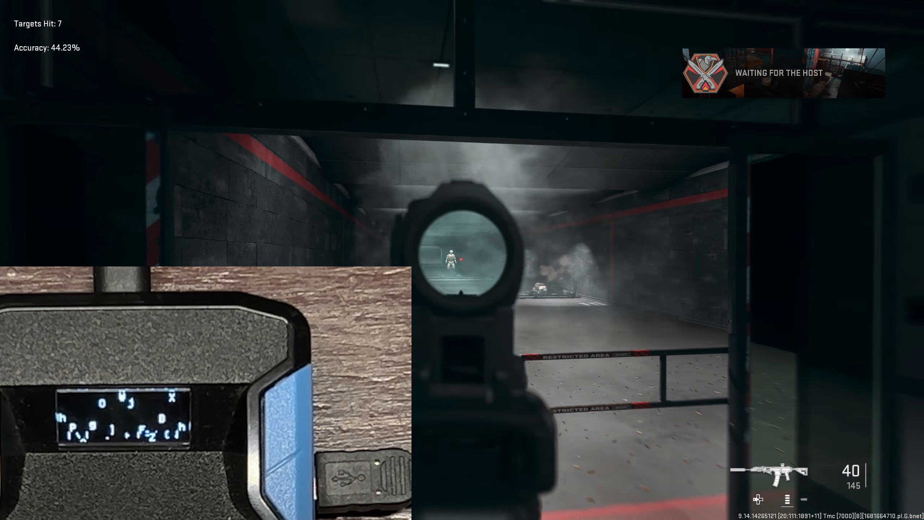
Step: Fire the Iso Hemlock down the range, reaching 8 targets hit at 44.62% accuracy
{"action": "left_click", "coordinate": [462, 256]}
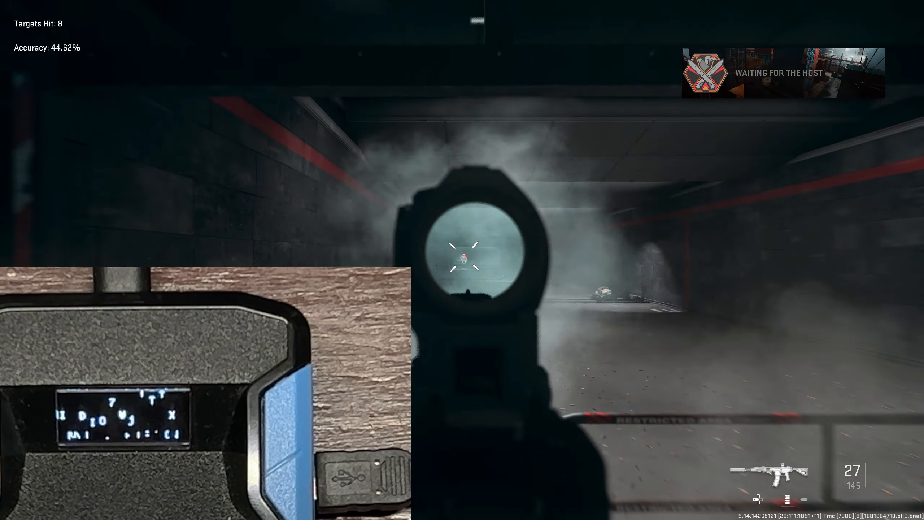
{"action": "left_click", "coordinate": [462, 259]}
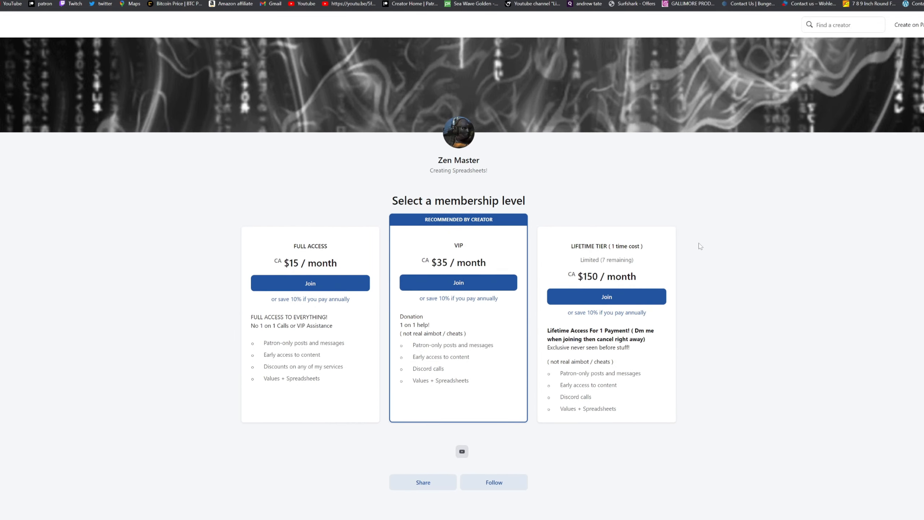
Step: Scroll the Patreon membership page through the Full Access, VIP and Lifetime tiers
{"action": "scroll", "scroll_direction": "down", "scroll_amount": 3}
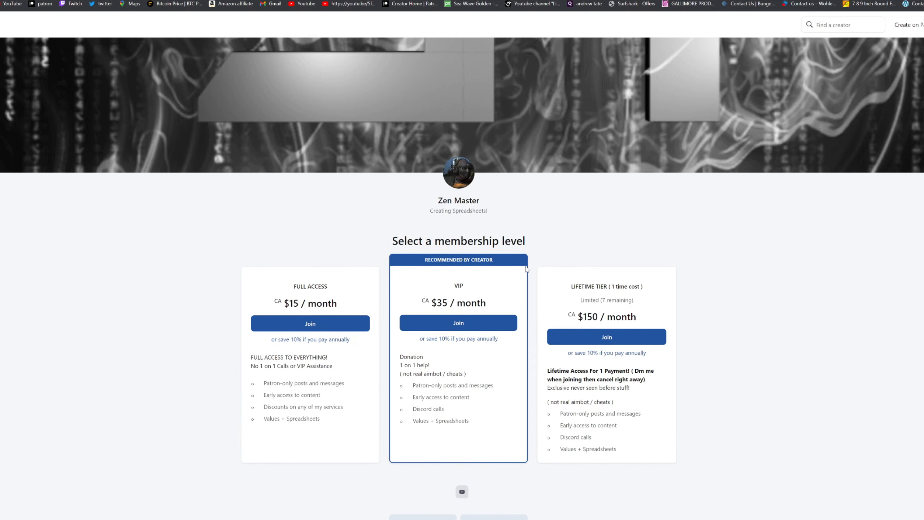
{"action": "mouse_move", "coordinate": [683, 275]}
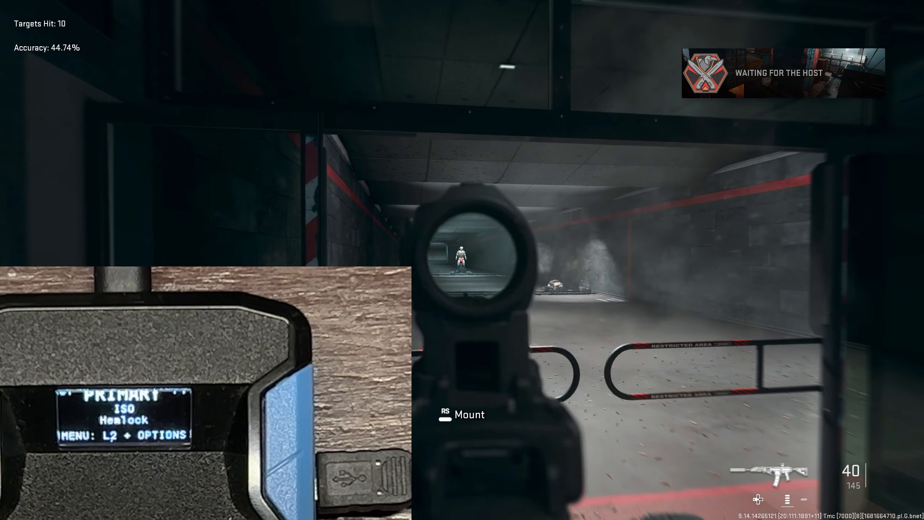
Step: Fire at the targets to reach 13 hits, then bring up the firing range control panel
{"action": "left_click", "coordinate": [466, 254]}
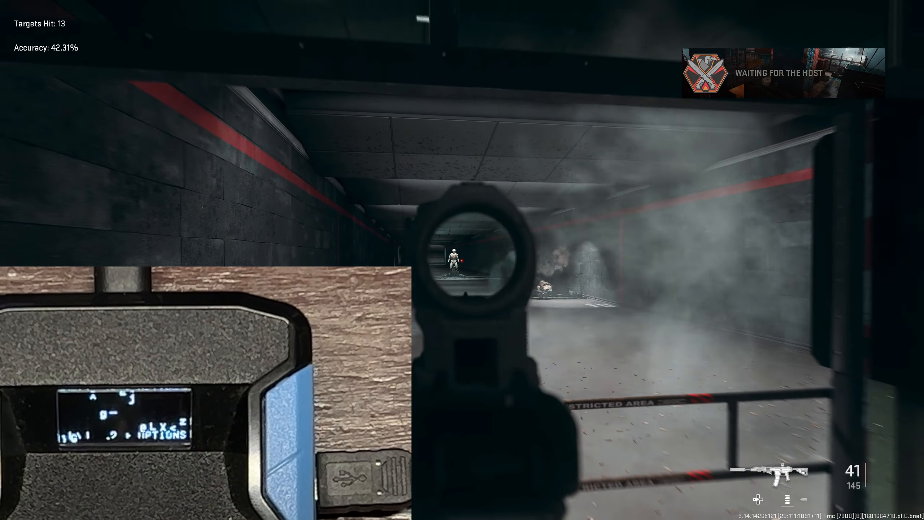
{"action": "left_click", "coordinate": [462, 260]}
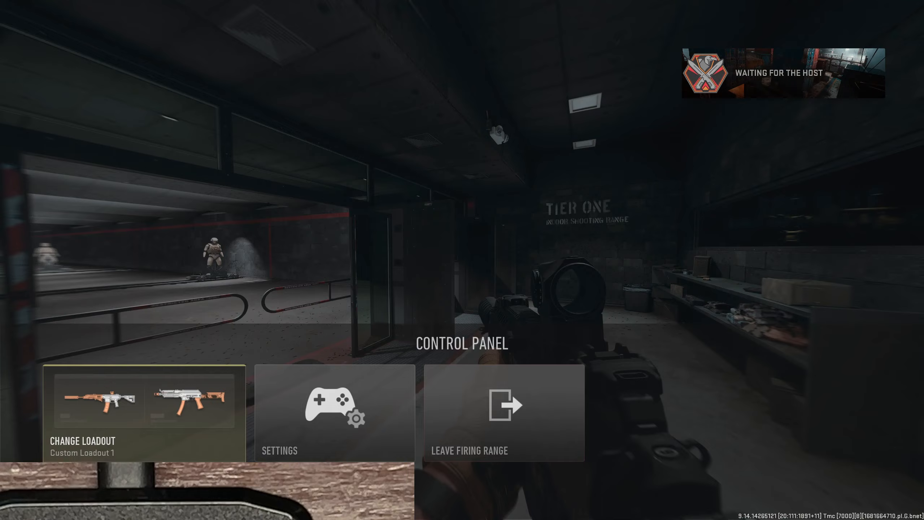
Step: Review the controller settings and return to the range with the M4 equipped
{"action": "left_click", "coordinate": [335, 413]}
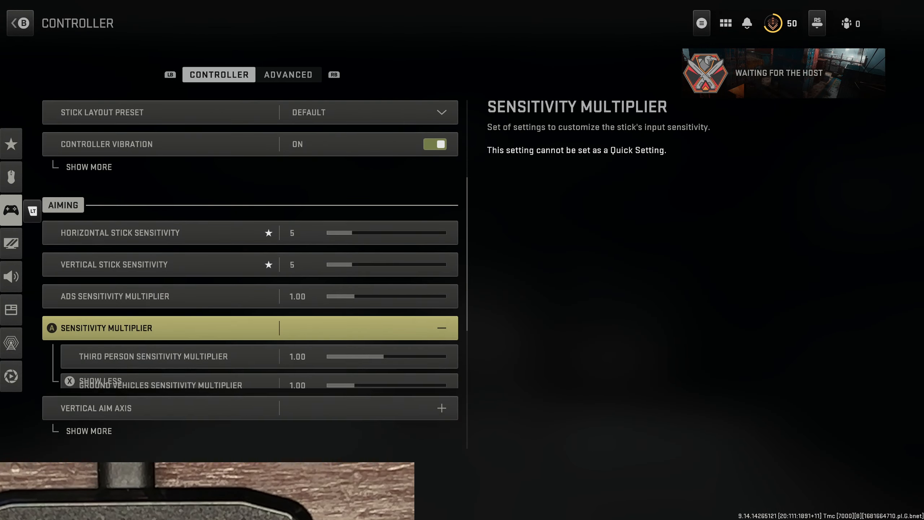
{"action": "scroll", "scroll_direction": "down", "scroll_amount": 3}
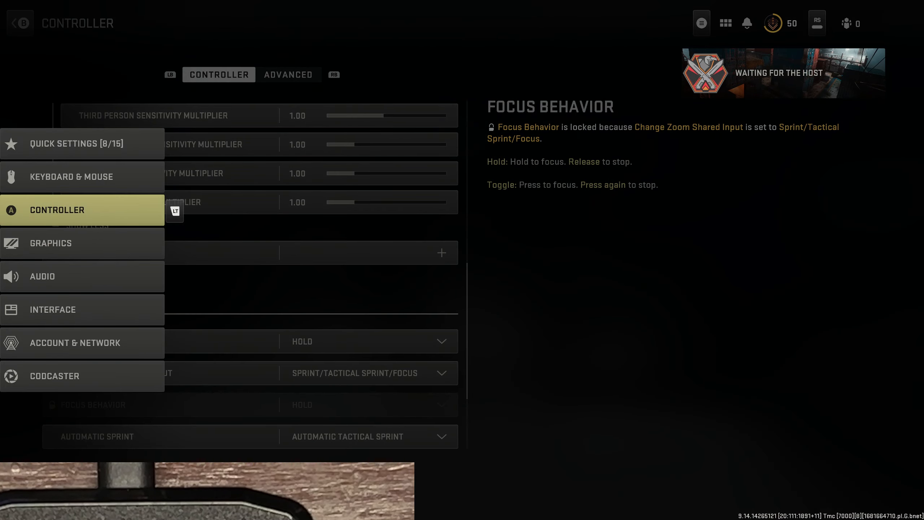
{"action": "left_click", "coordinate": [289, 74]}
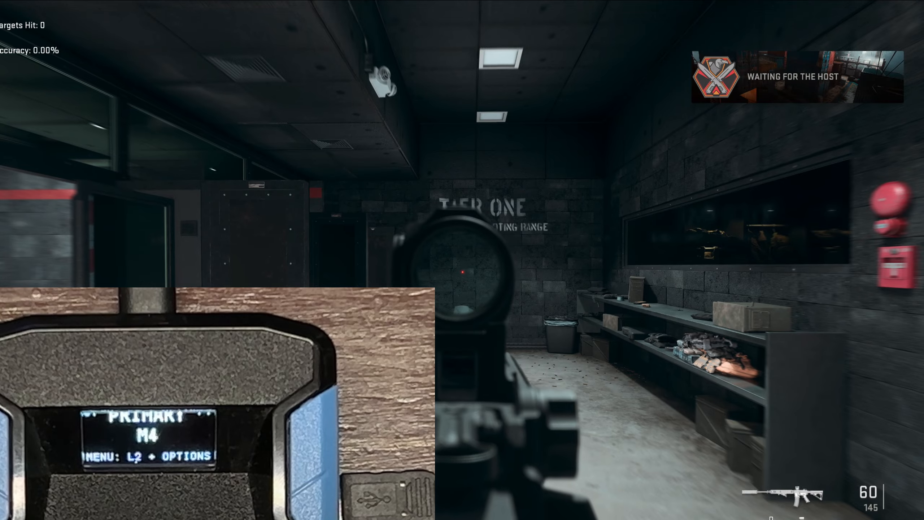
Step: Ready the M4 with the Zen's primary anti-recoil value set to -26
{"action": "left_click", "coordinate": [463, 283]}
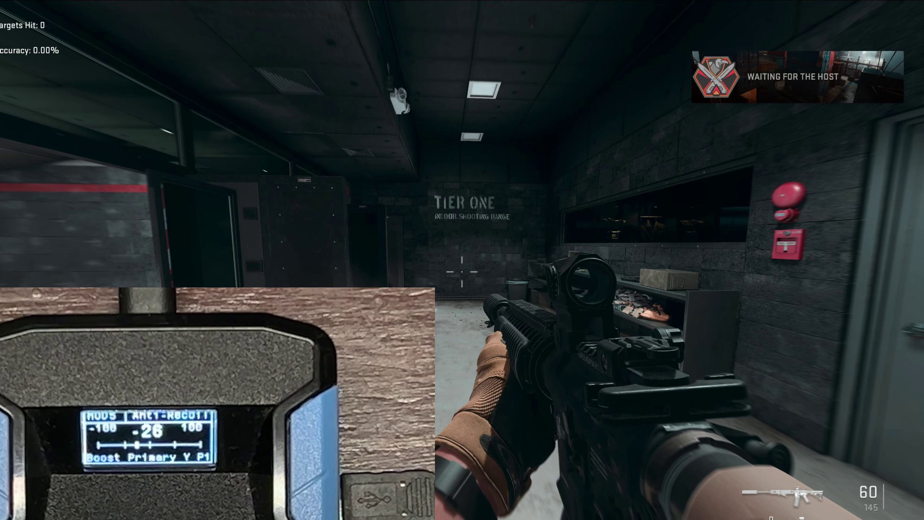
{"action": "left_click", "coordinate": [462, 273]}
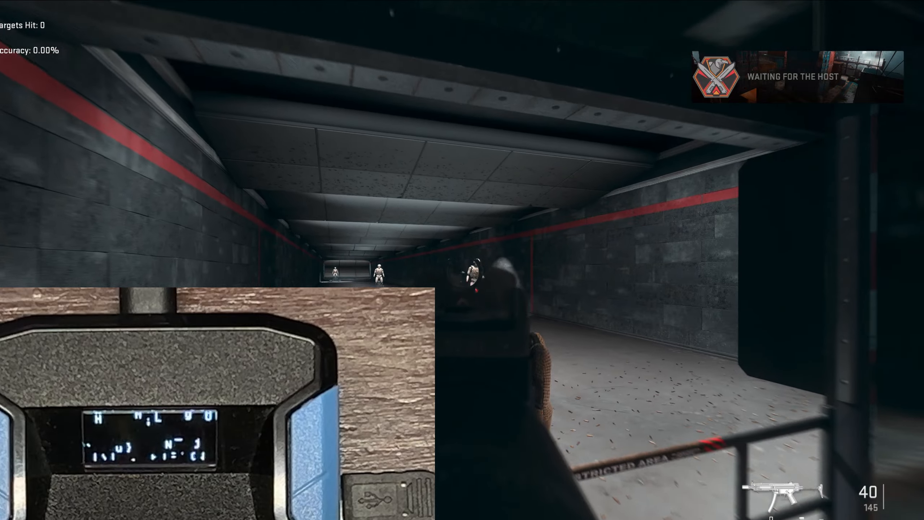
Step: Fire bursts of the Lachmann SMG at the lane targets, showing 1 hit at 41.67% accuracy
{"action": "left_click", "coordinate": [462, 275]}
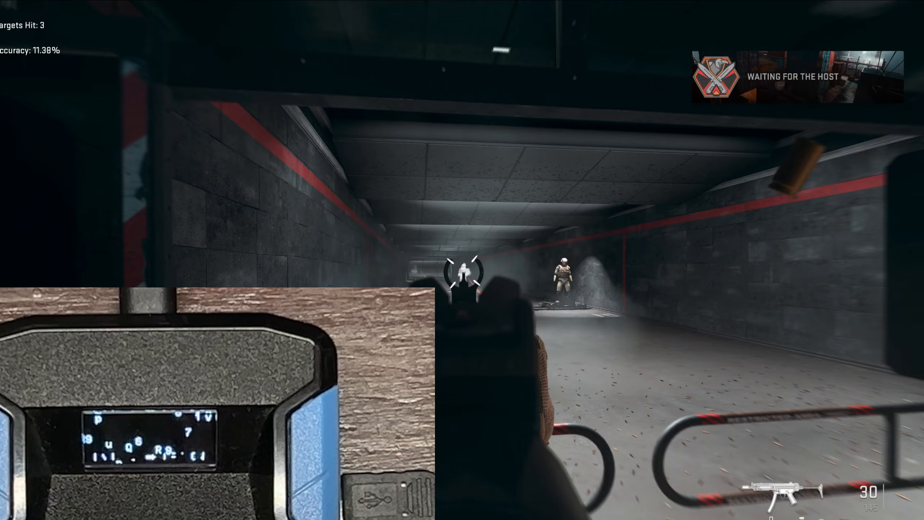
{"action": "left_click", "coordinate": [462, 275]}
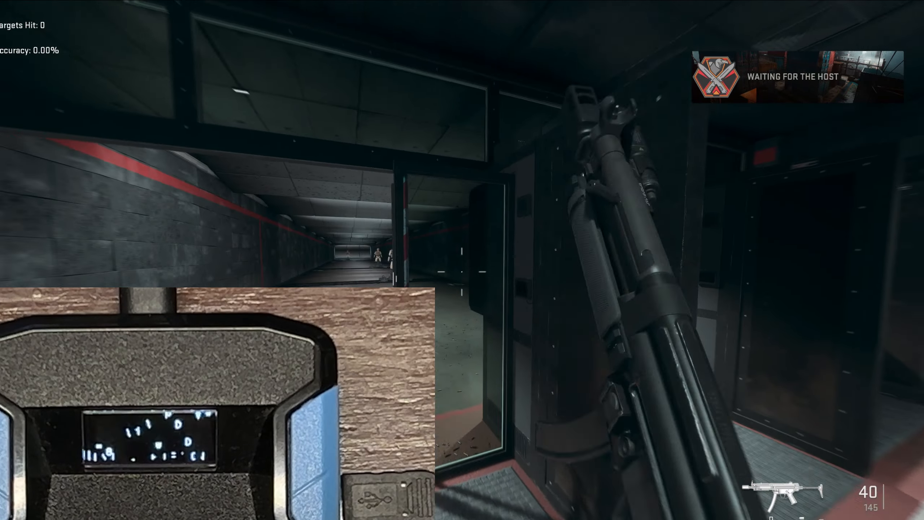
{"action": "left_click", "coordinate": [462, 270]}
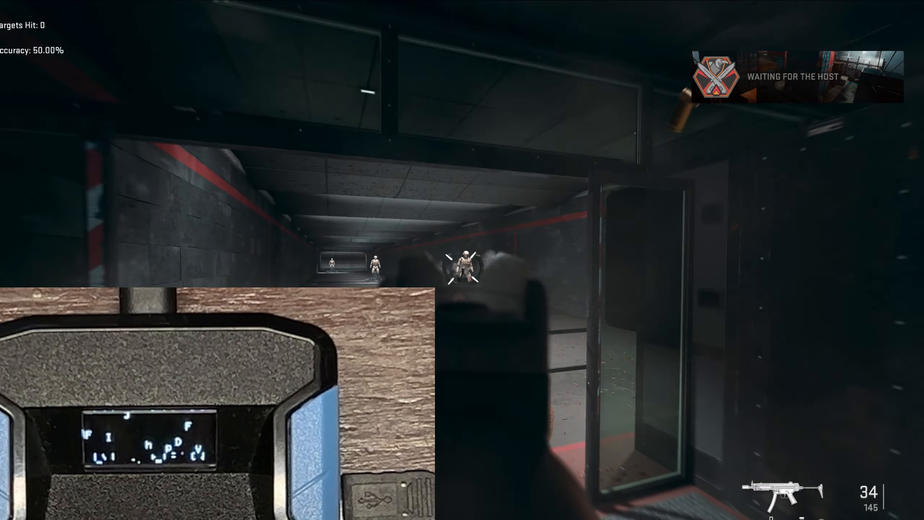
{"action": "left_click", "coordinate": [465, 269]}
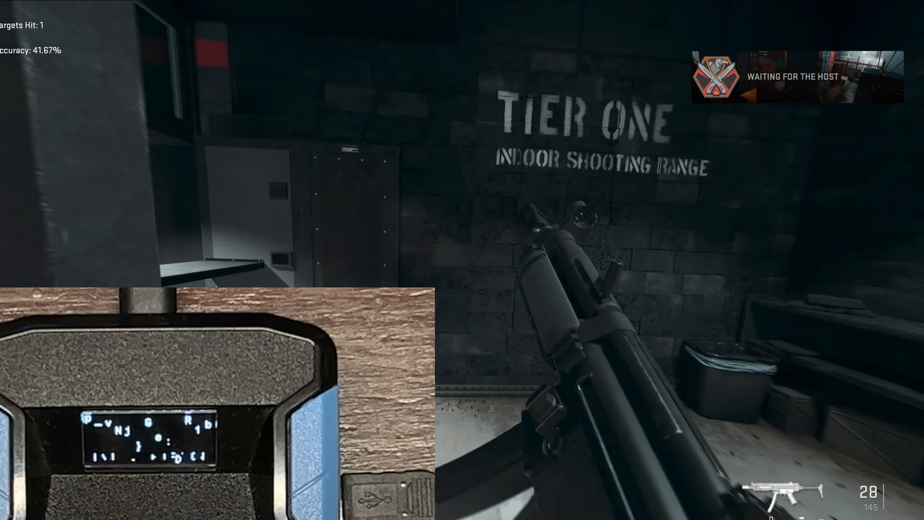